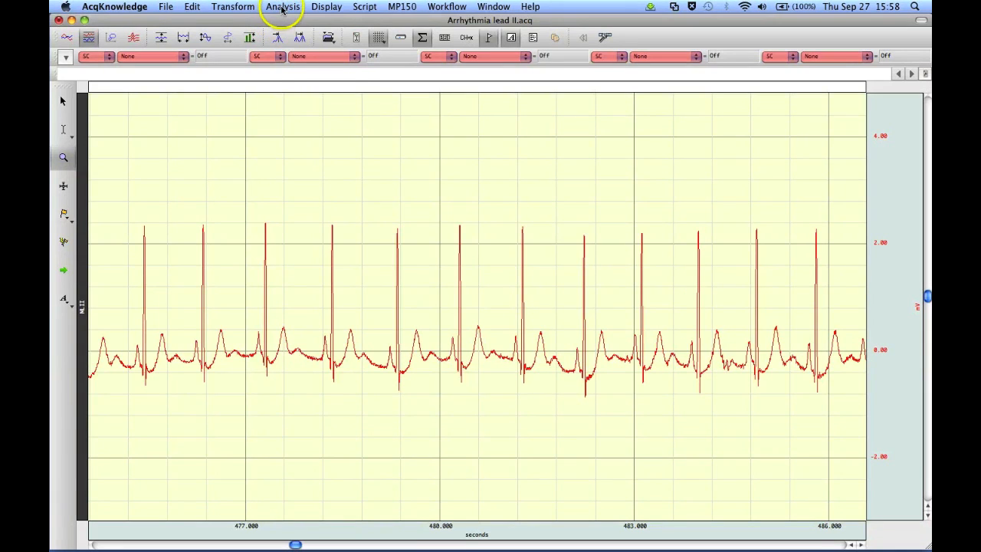
- Run Detect and Classify Heartbeats from the Analysis menu on the arrhythmia ECG
left_click(282, 6)
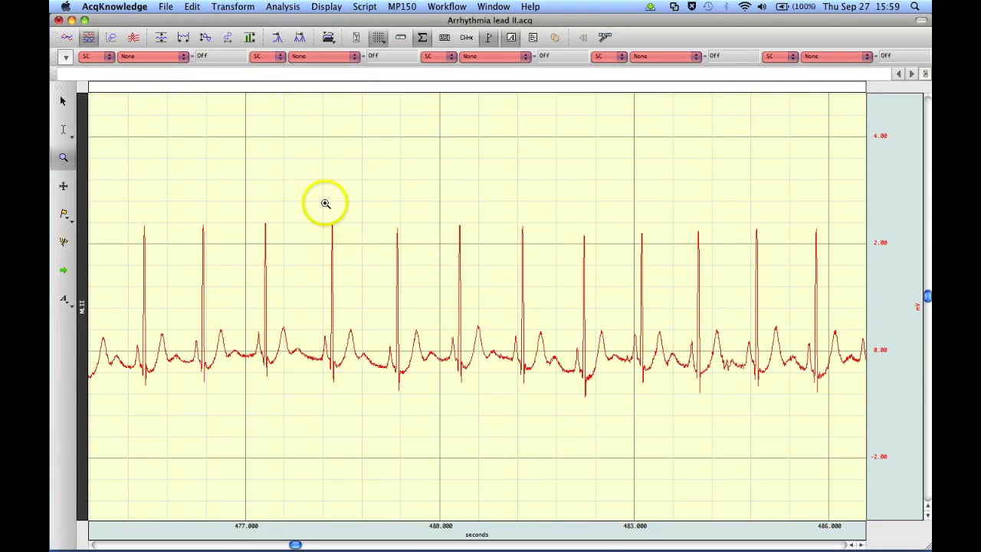
mouse_move(325, 203)
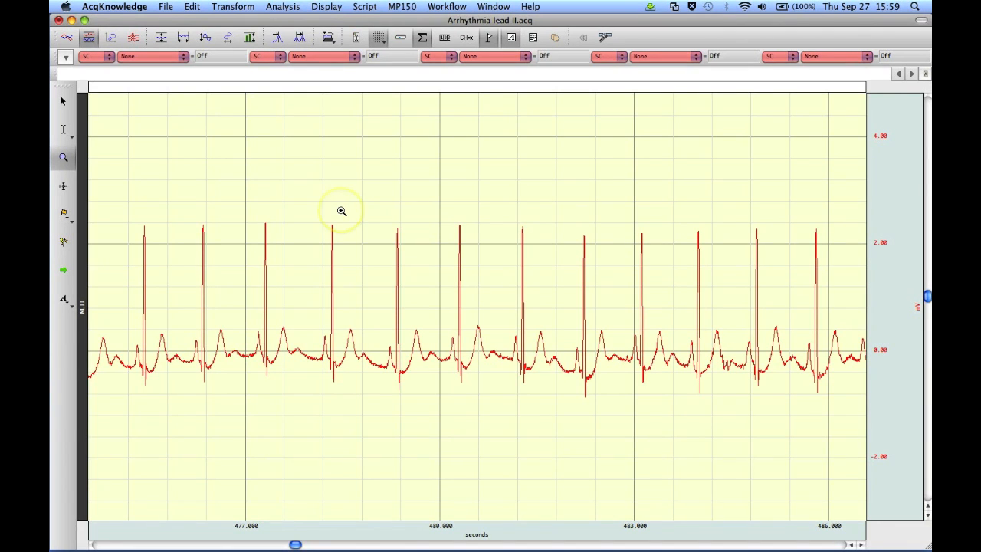
mouse_move(334, 128)
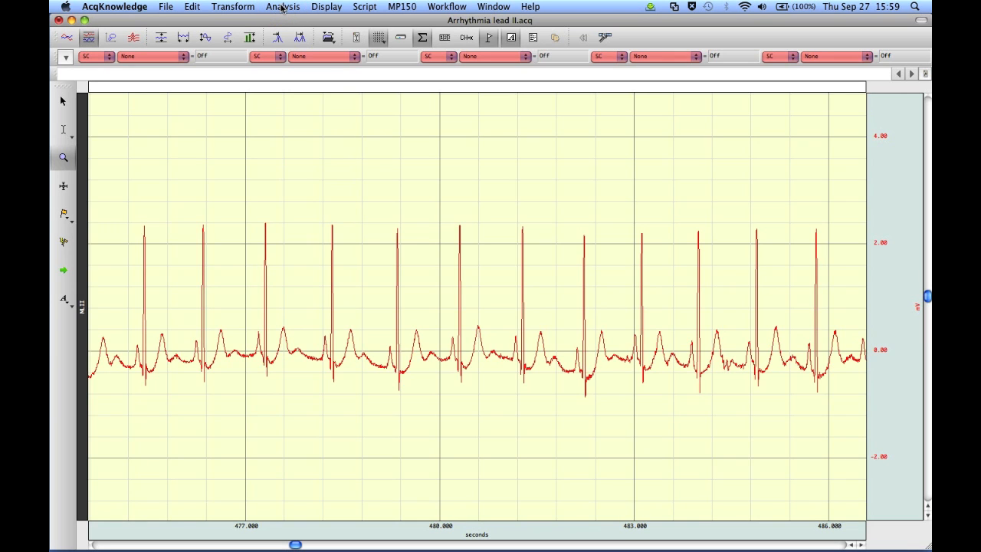
left_click(282, 6)
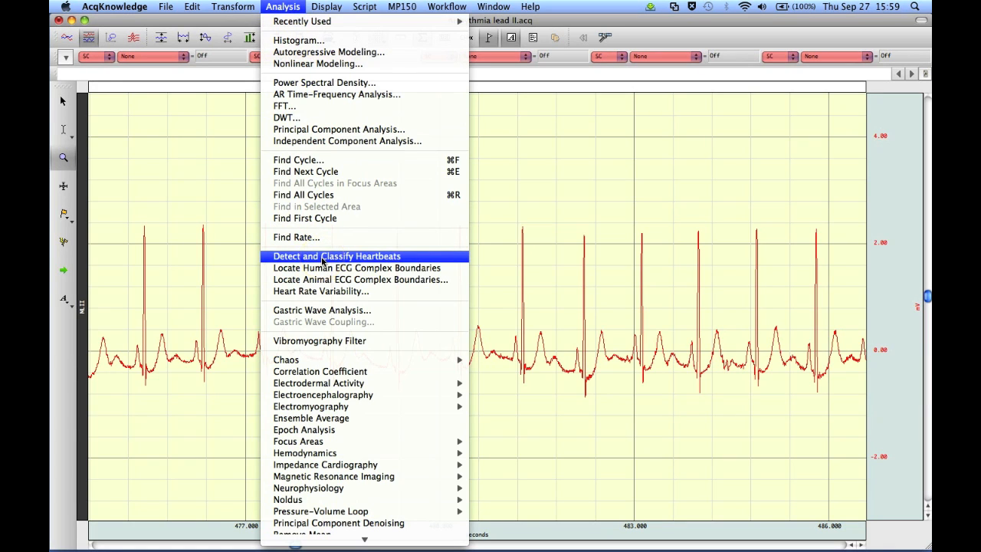
left_click(335, 256)
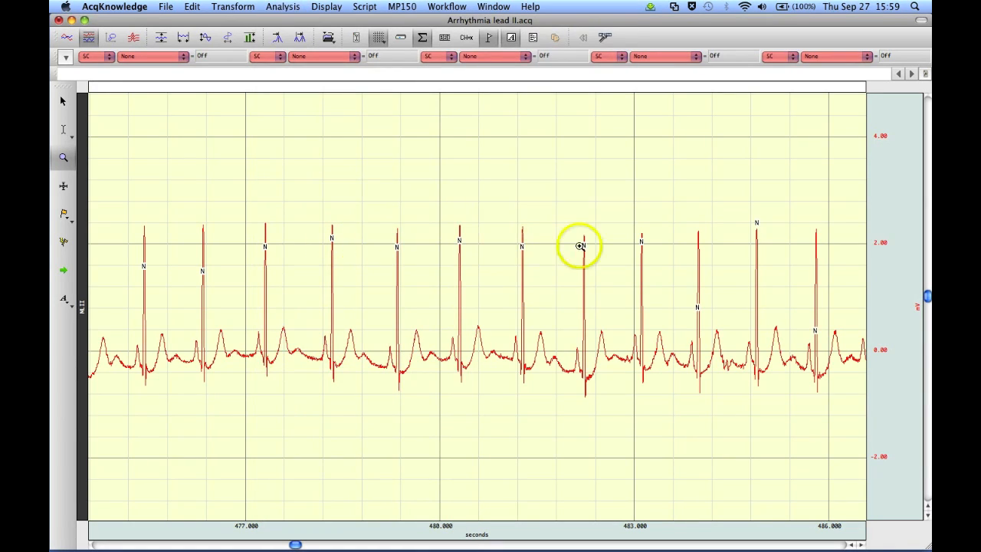
mouse_move(130, 255)
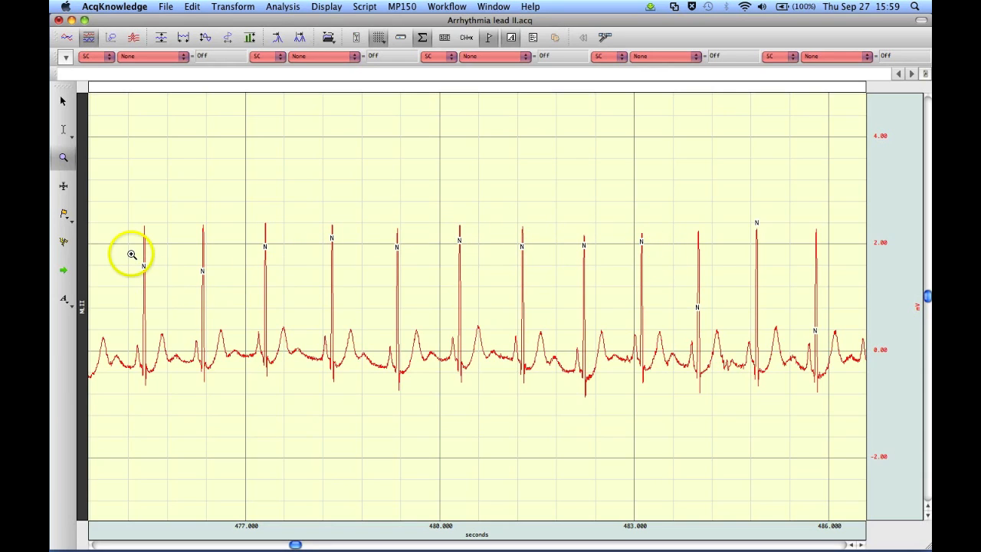
mouse_move(151, 273)
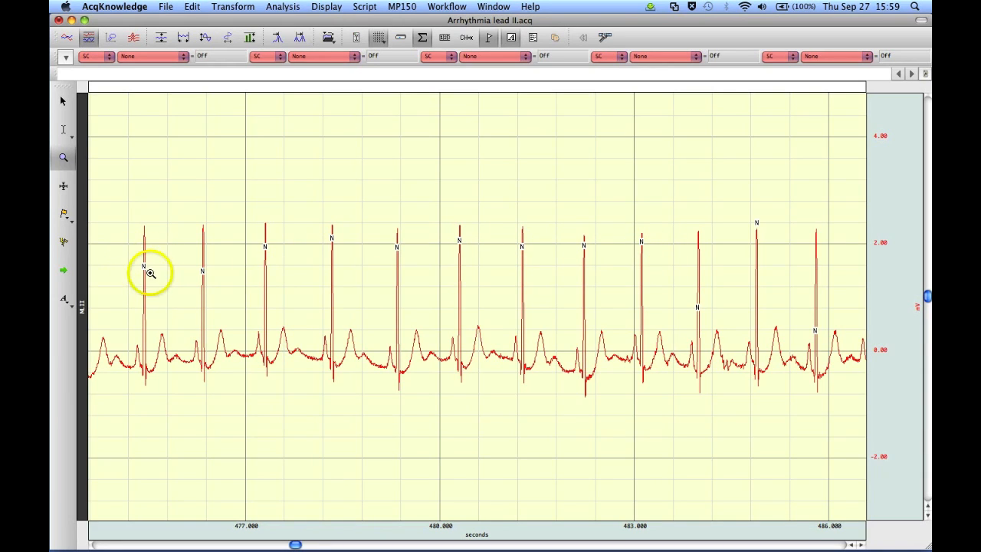
mouse_move(292, 245)
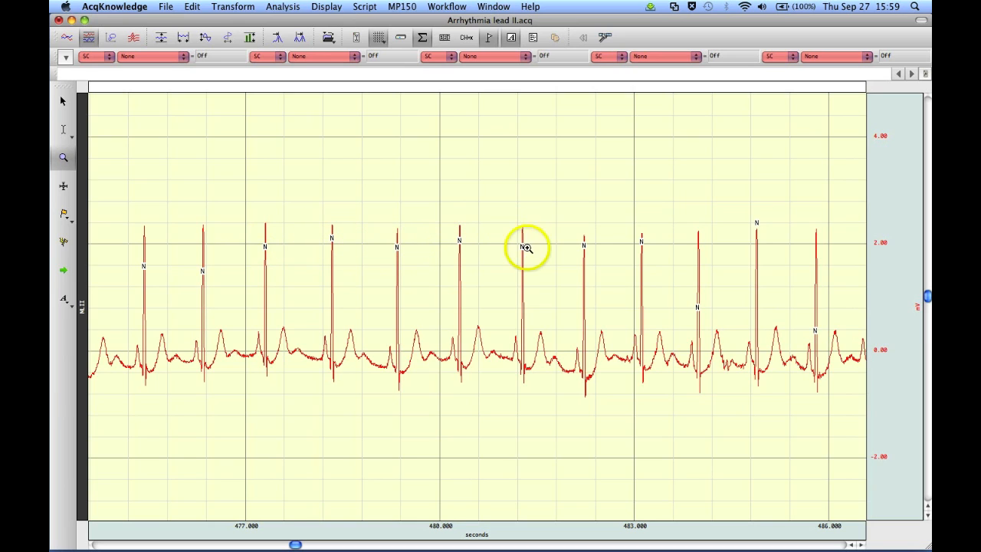
mouse_move(766, 224)
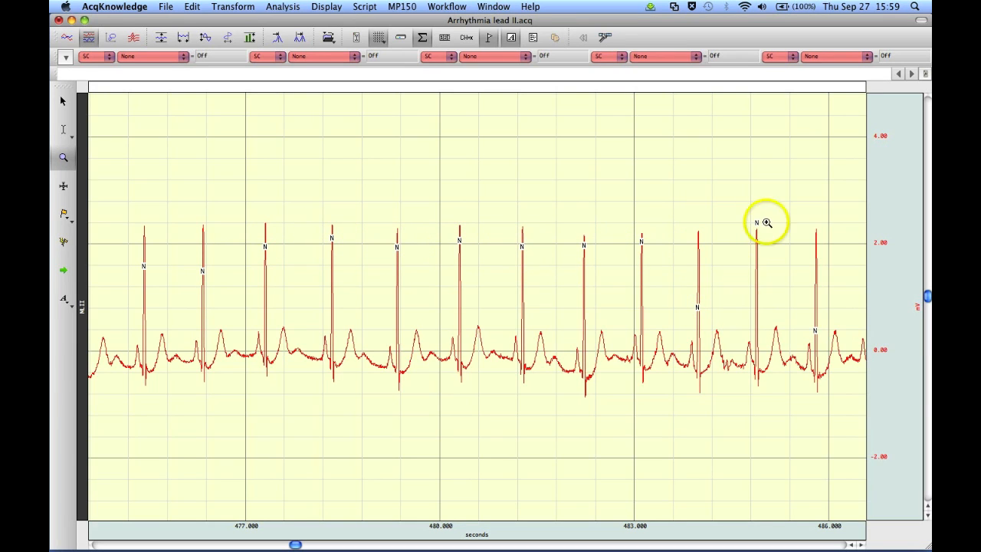
mouse_move(656, 270)
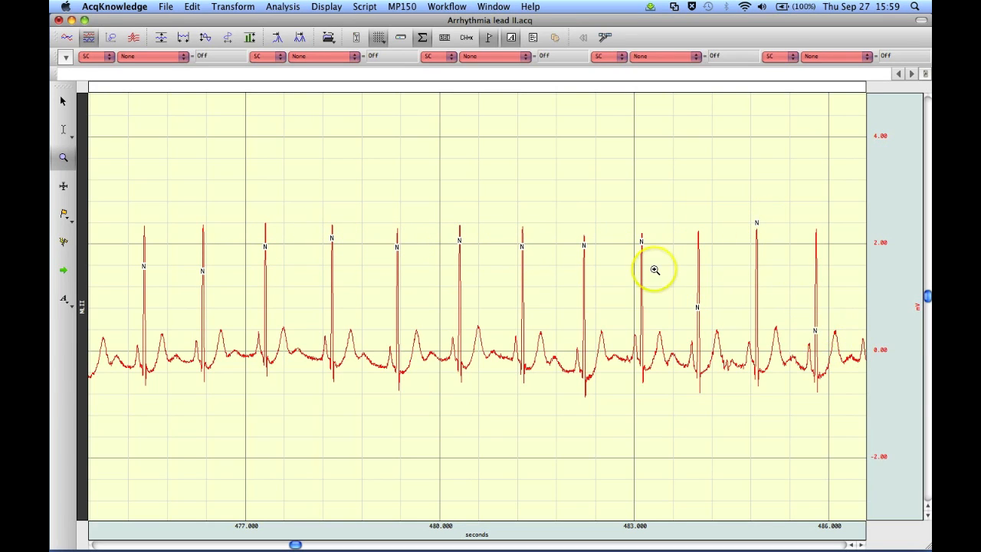
mouse_move(337, 455)
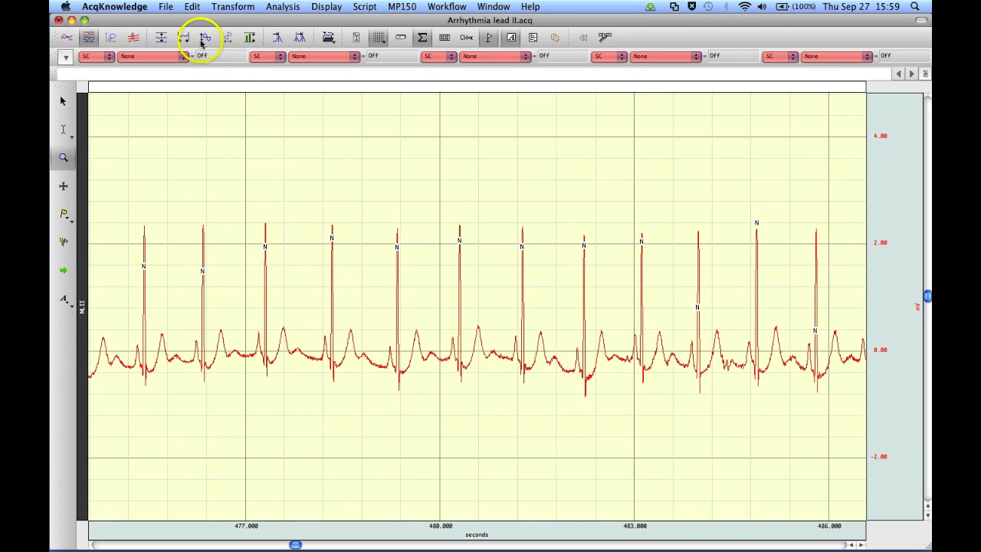
- Scroll the recording to the 734–740 s stretch where V-labelled PVC beats appear among N beats
left_click(183, 37)
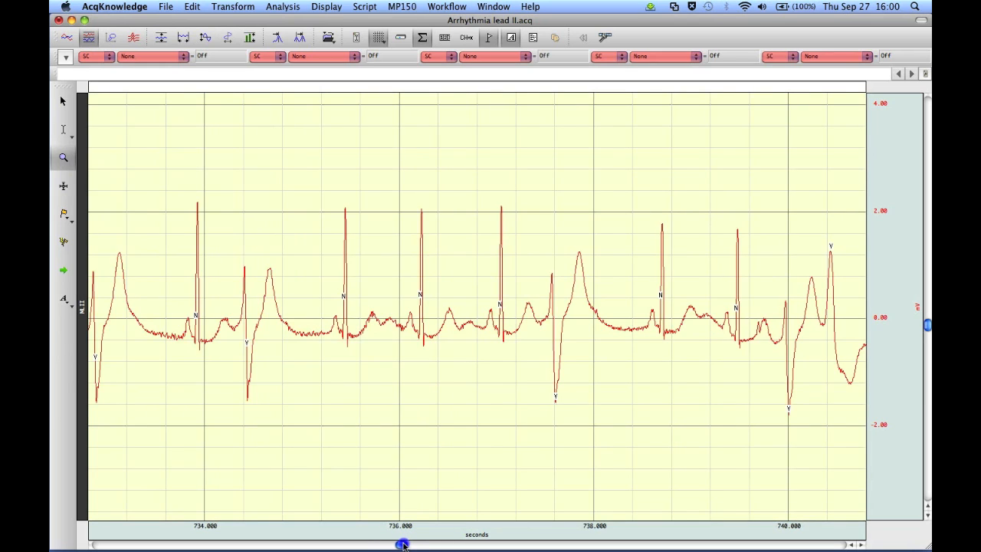
left_click(494, 312)
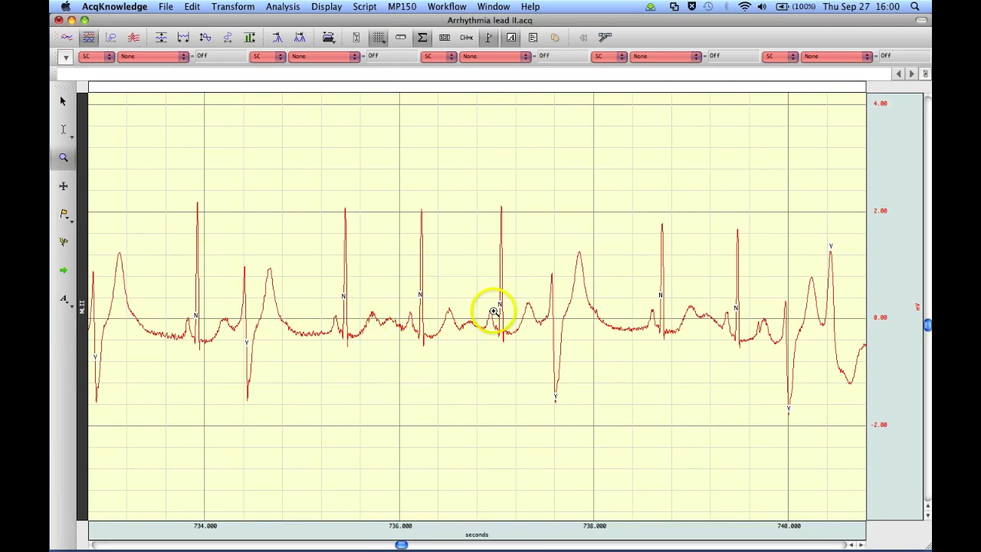
mouse_move(702, 316)
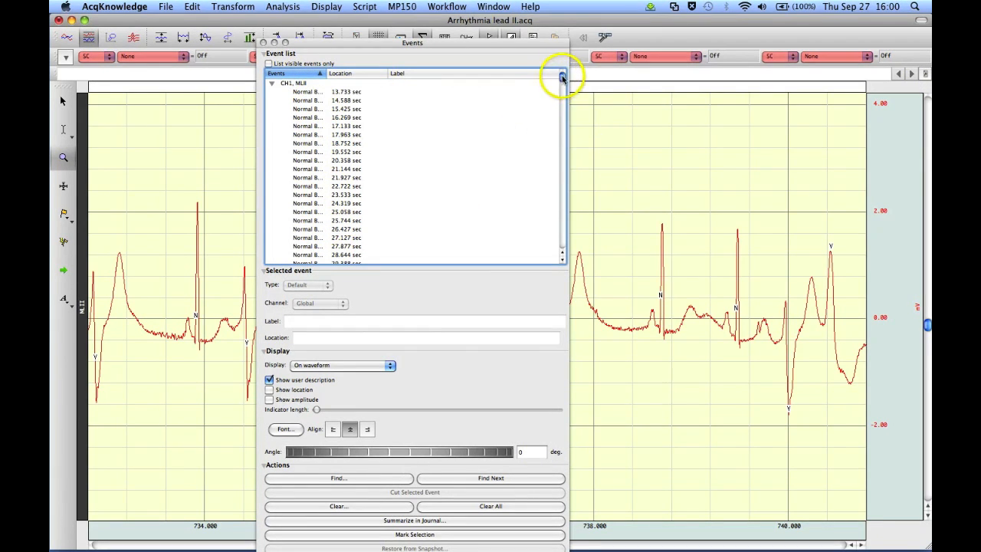
- Scroll the Events list down to the Premature Ventricular Contraction event near 903 s
left_click_drag(561, 80, 561, 208)
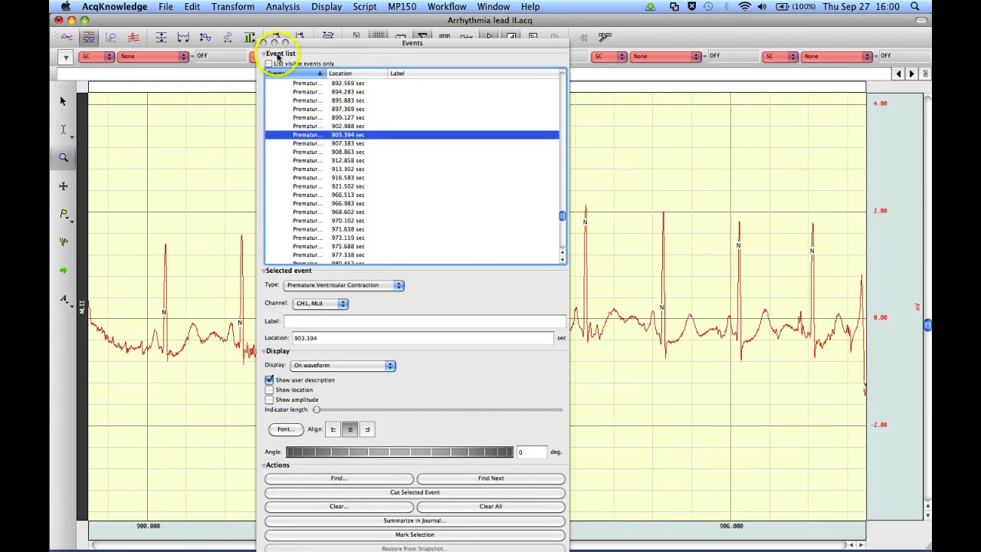
- Close the Events window and drag the horizontal scrollbar to browse other labelled beats
left_click(267, 43)
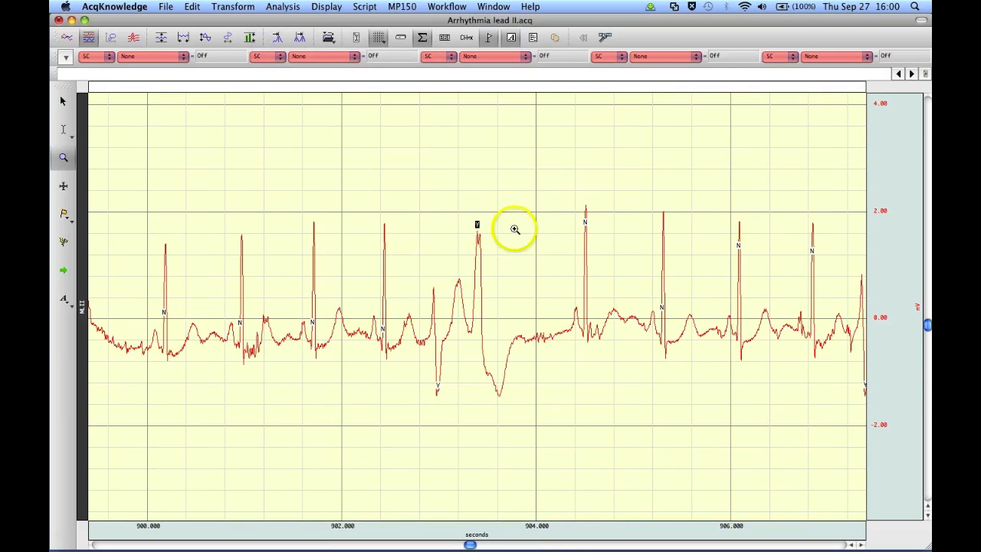
mouse_move(492, 212)
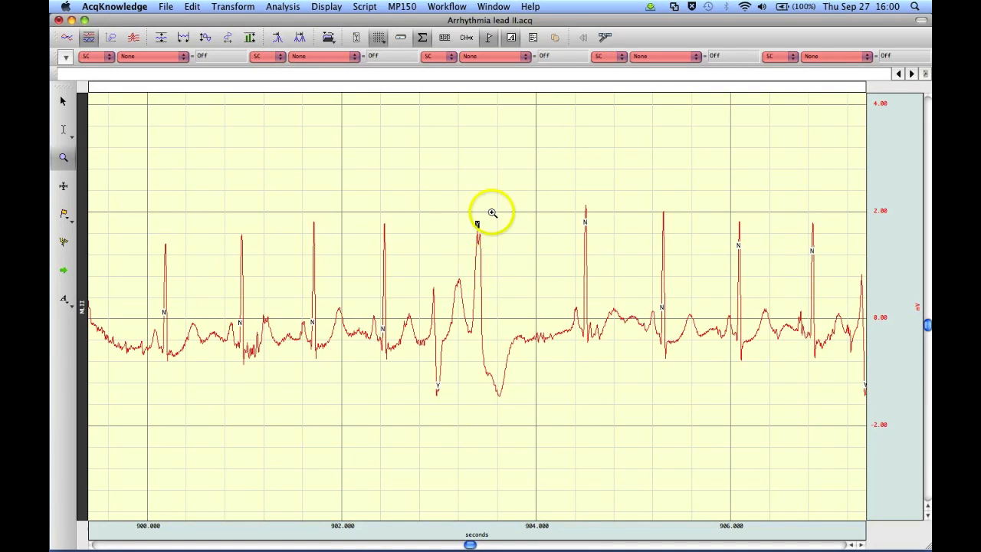
mouse_move(310, 443)
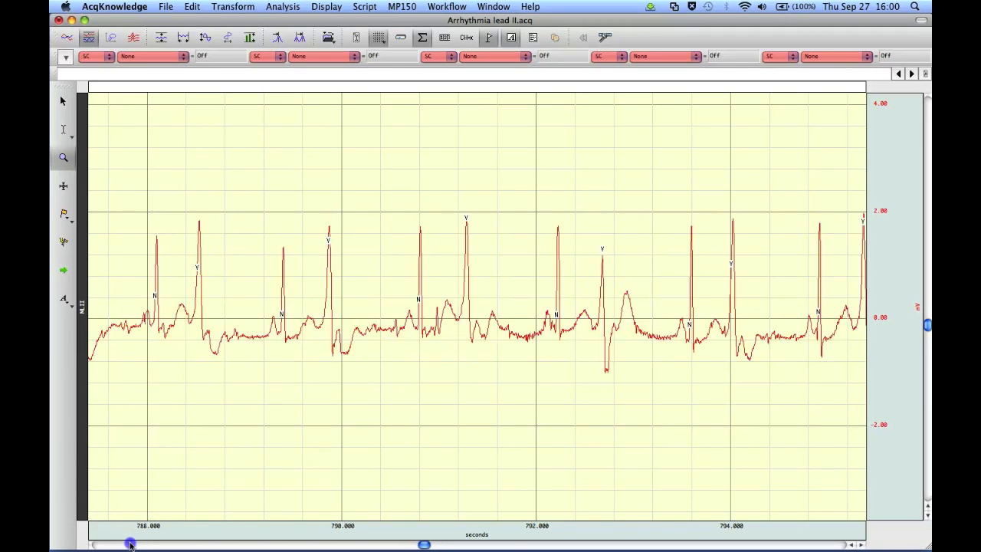
left_click_drag(423, 545, 417, 544)
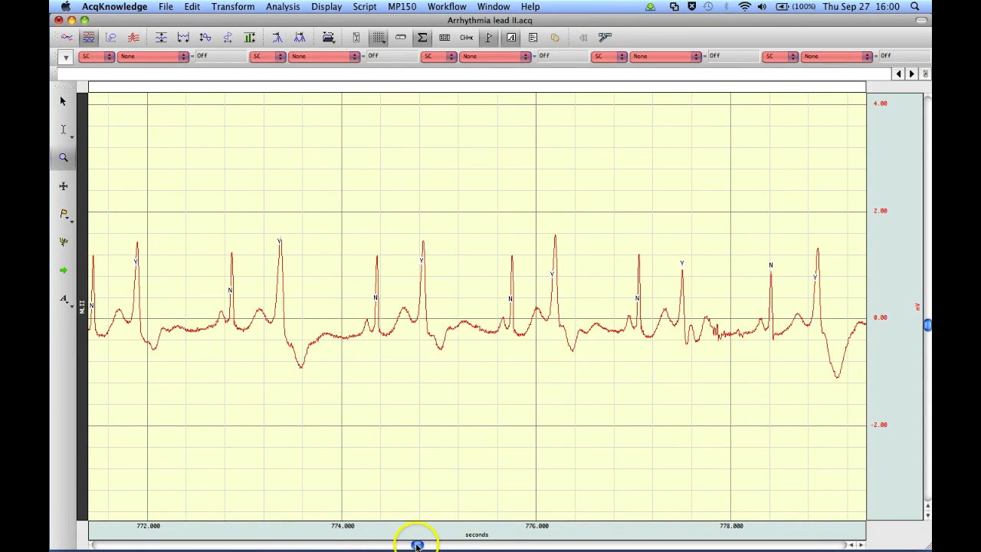
left_click_drag(417, 544, 380, 544)
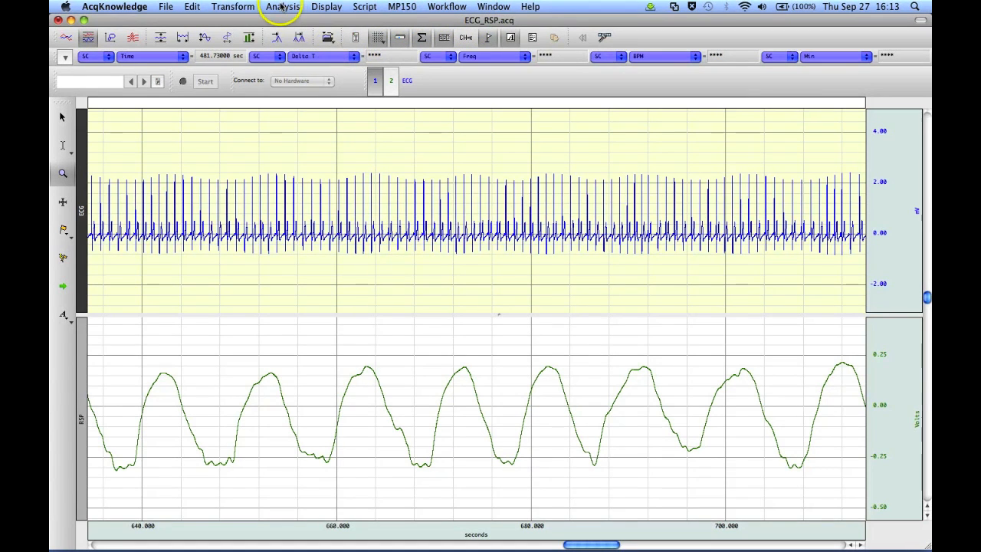
- Show the Analysis command list over the ECG_RSP recording
left_click(282, 6)
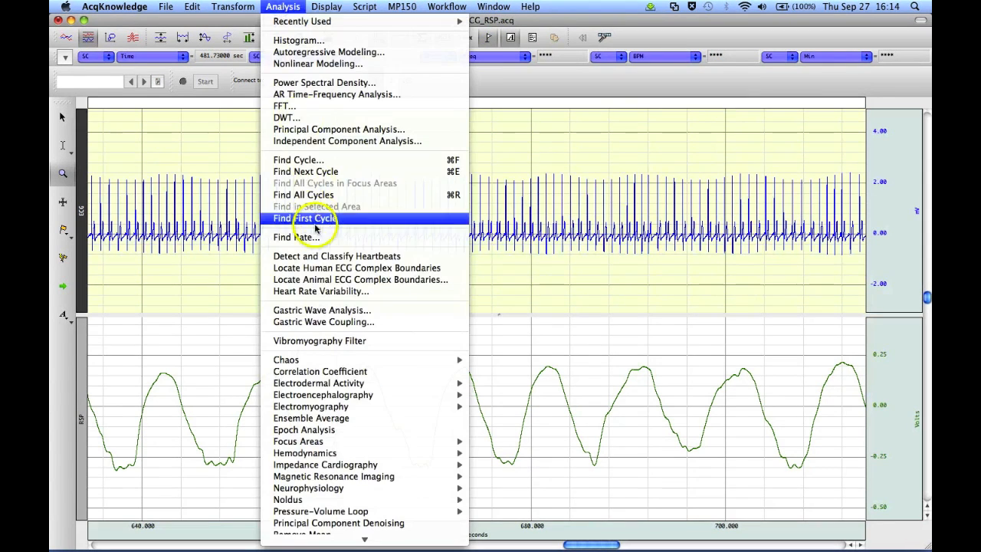
mouse_move(336, 256)
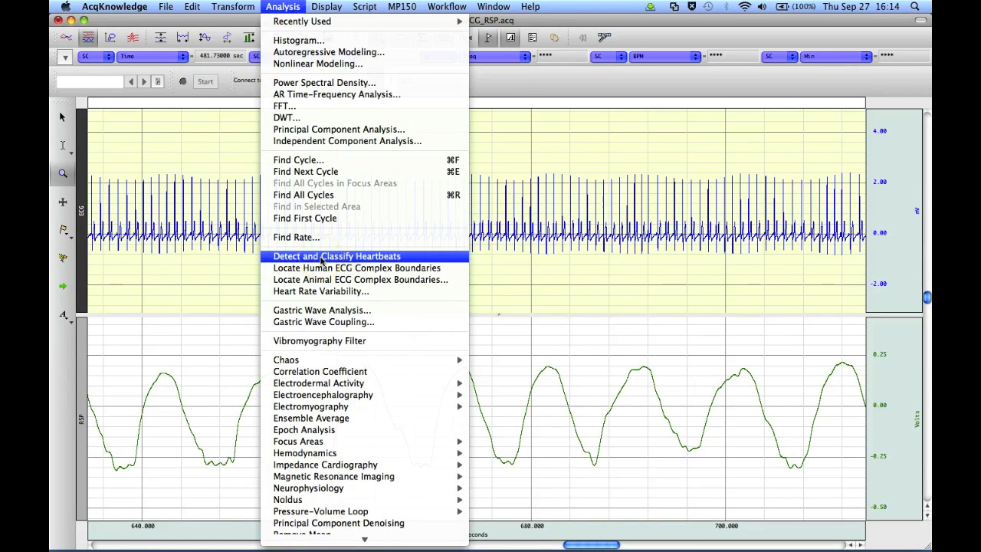
- Run Detect and Classify Heartbeats so the ECG channel's beats get N labels, then scroll through them
left_click(336, 255)
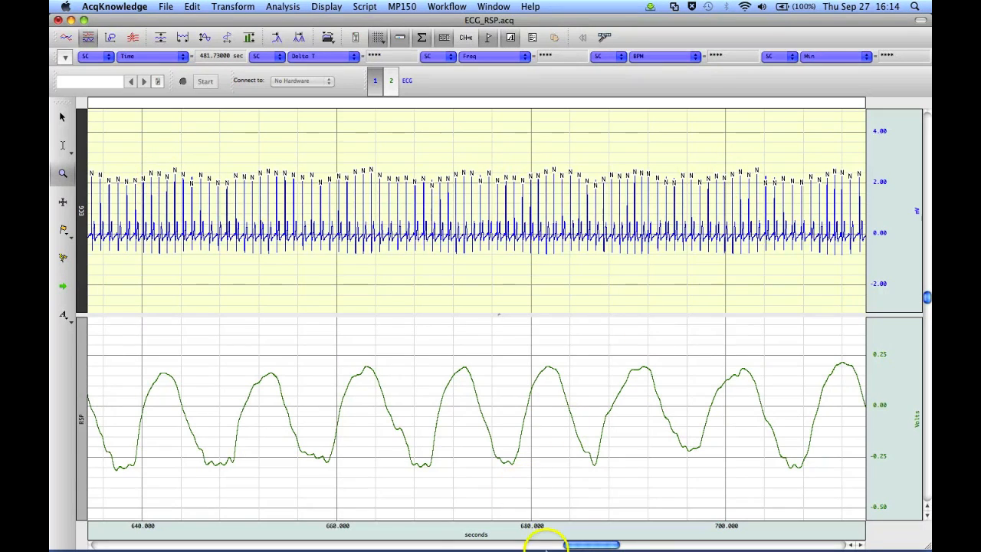
left_click_drag(544, 544, 610, 545)
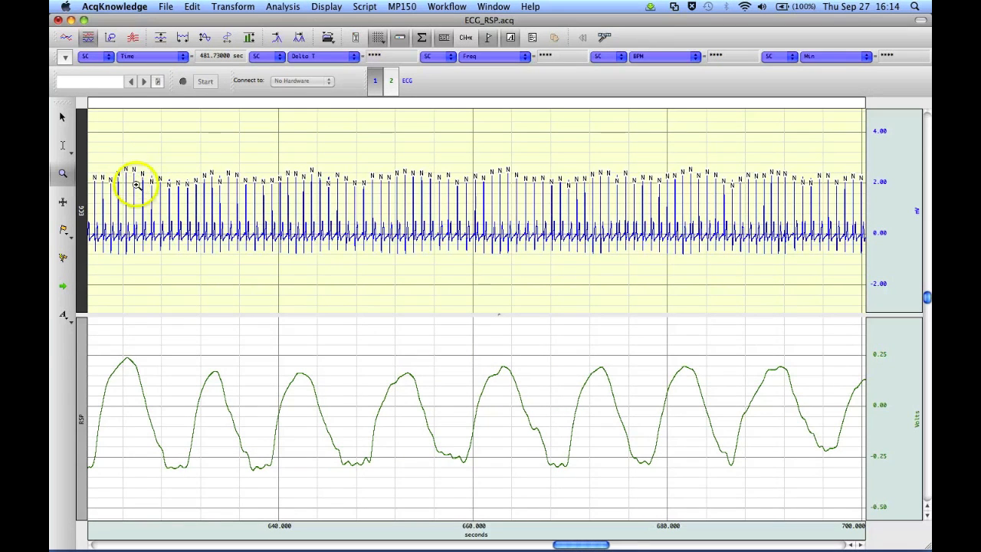
mouse_move(217, 175)
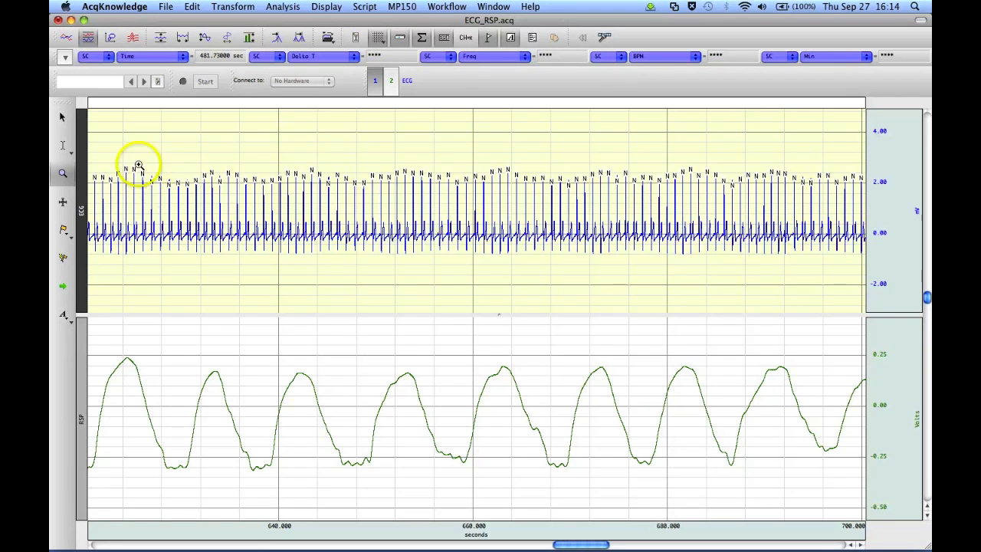
mouse_move(463, 161)
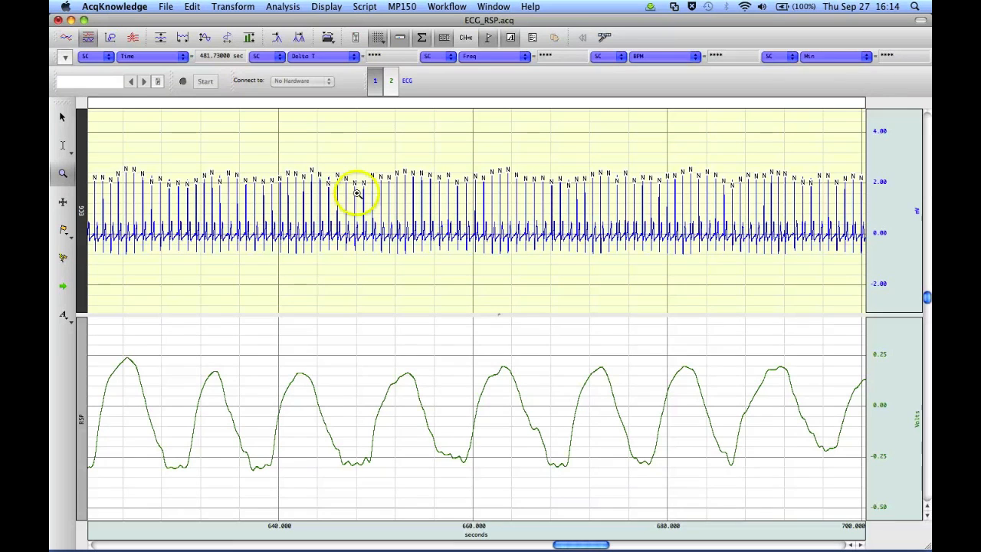
left_click(282, 6)
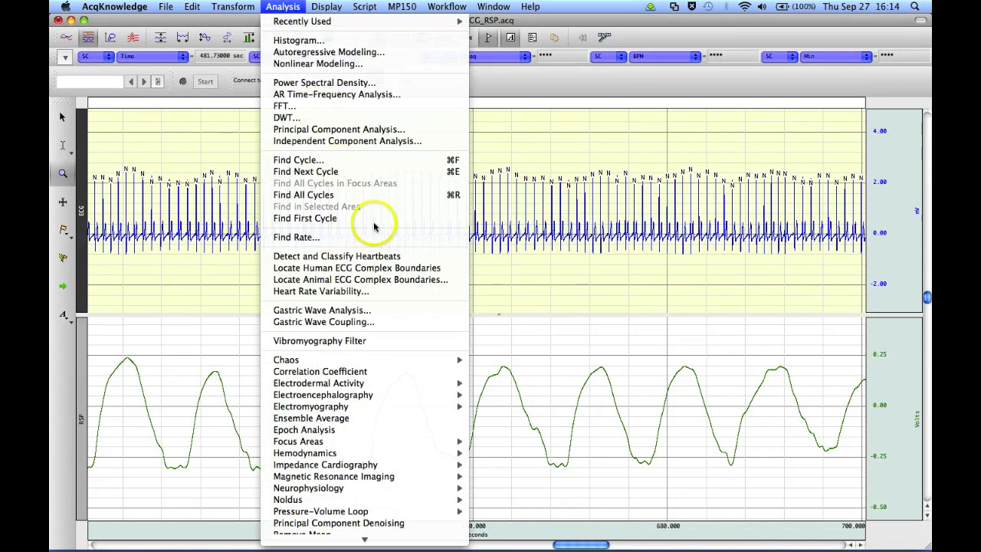